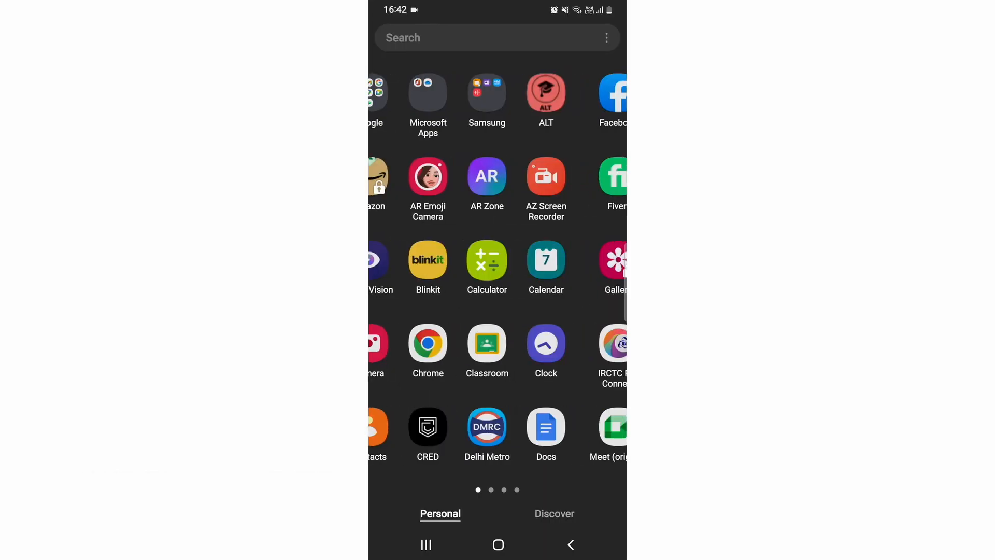
scroll(left, 3)
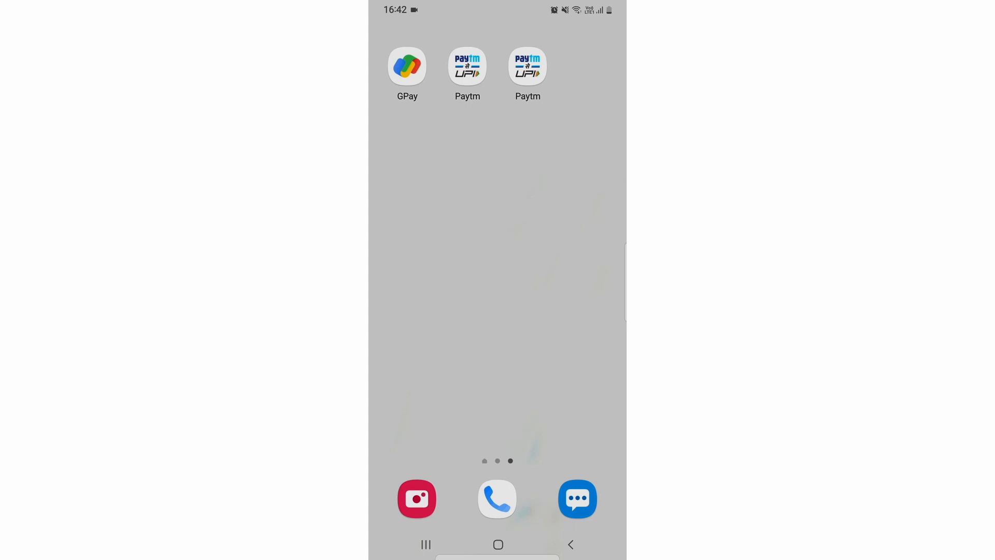
scroll(left, 3)
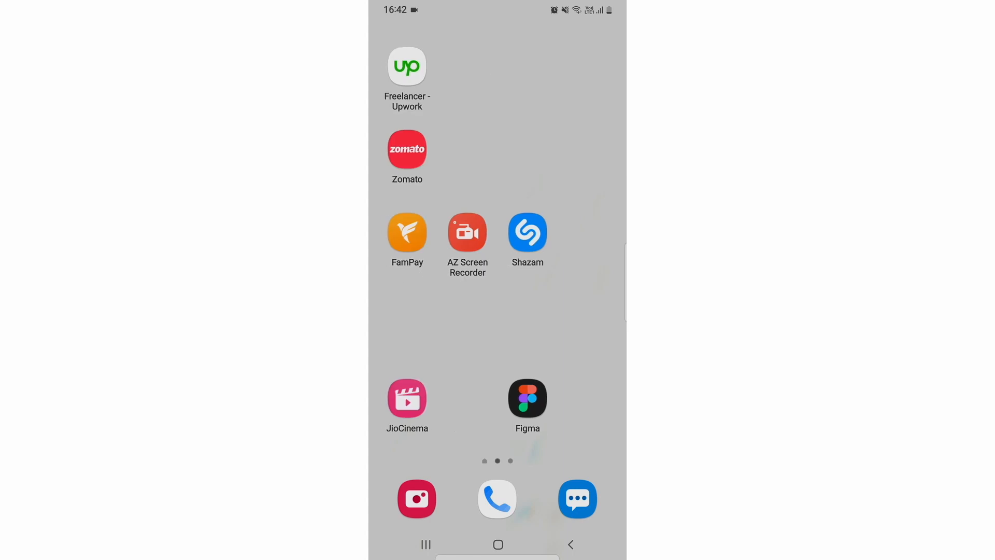